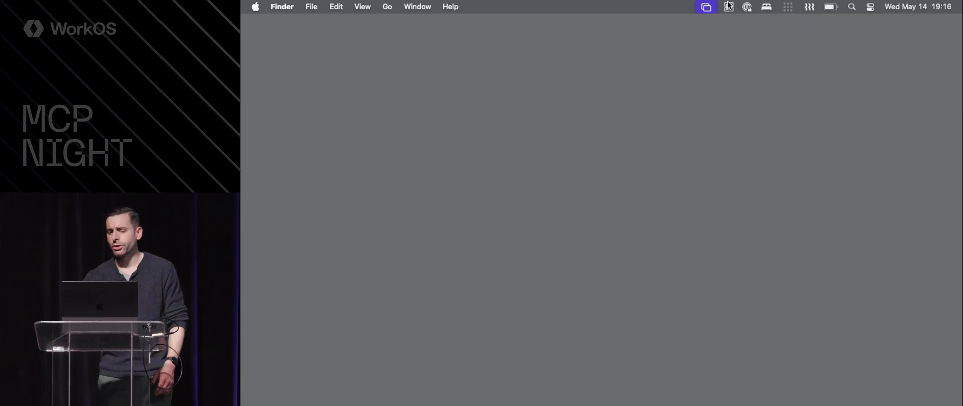
Step: Enable iMCP's Messages and Contacts services and start configuring Claude Desktop
click(729, 6)
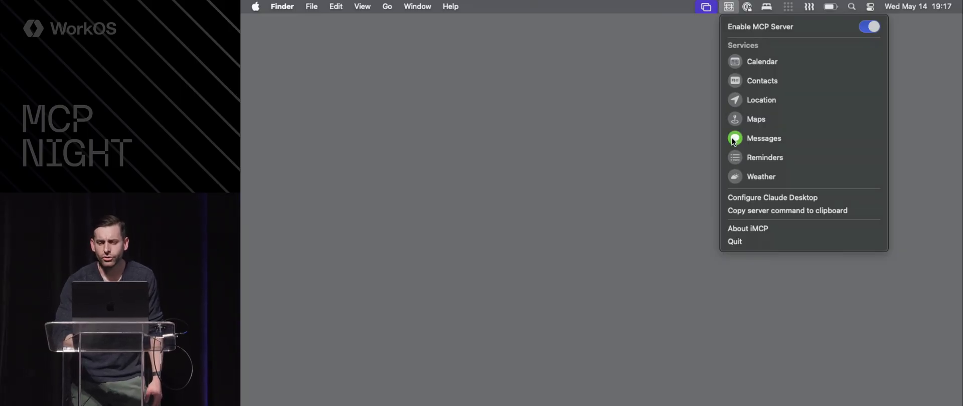
mouse_move(712, 95)
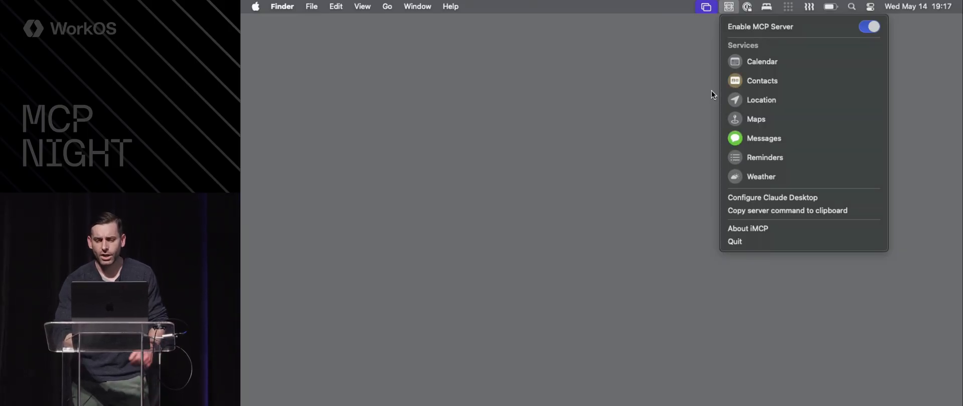
click(773, 197)
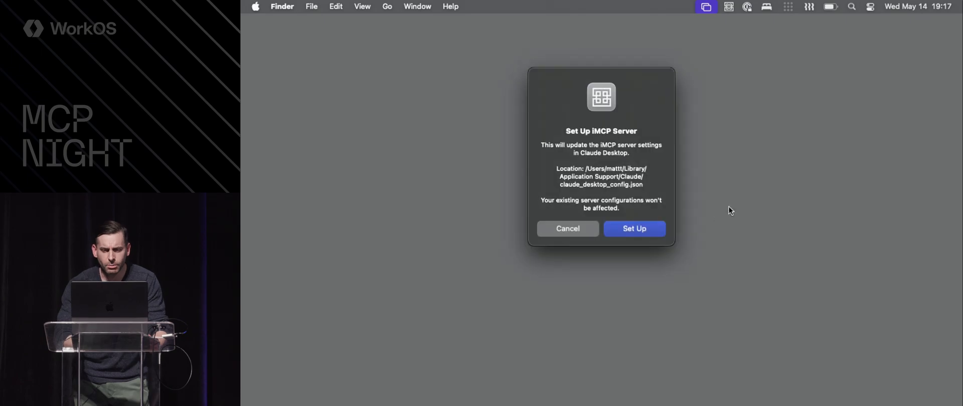
Step: Approve the server setup, allow the MCP connection, and review iMCP's contacts and messages tools
click(634, 229)
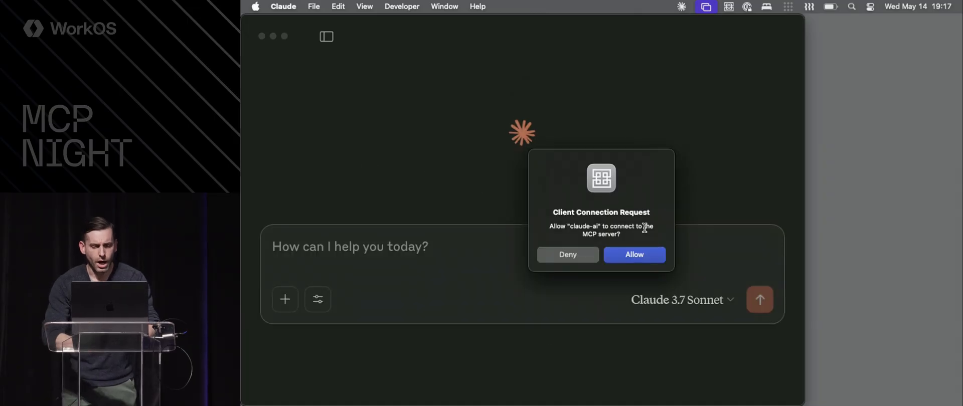
click(634, 255)
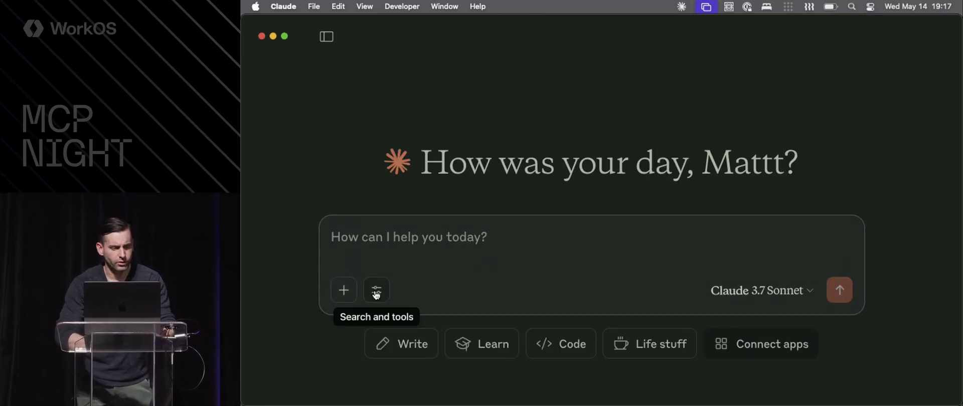
click(376, 290)
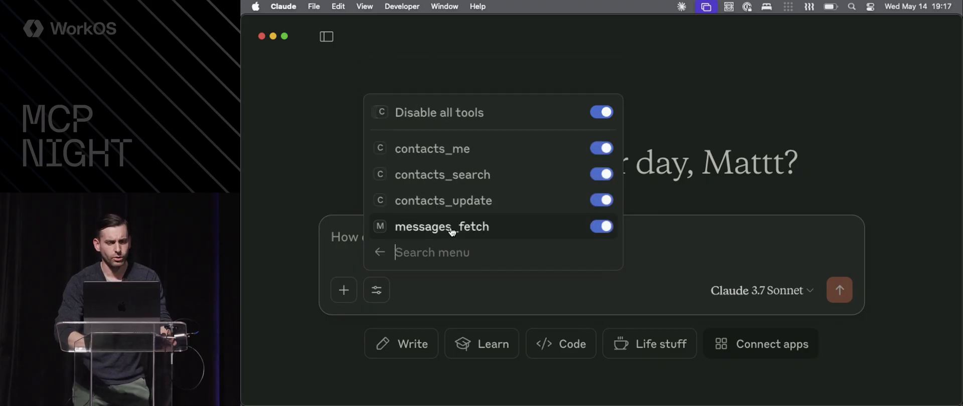
mouse_move(506, 231)
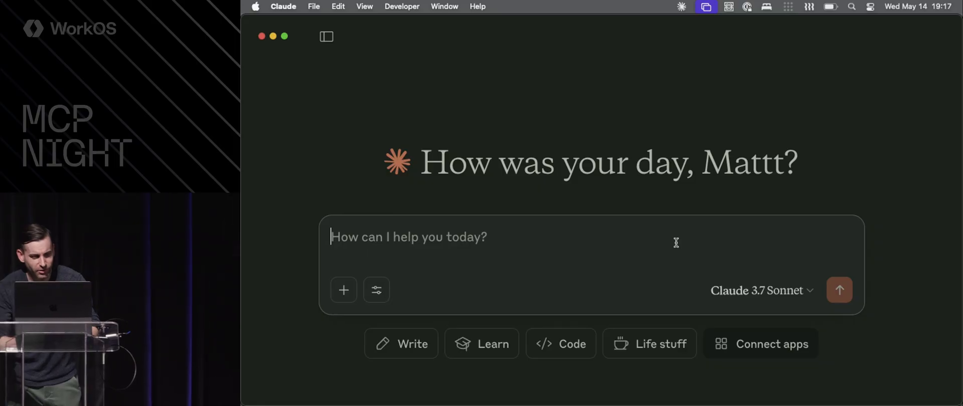
Step: Ask Claude to find happy-birthday messages and fix contacts' birthdays, allowing messages_fetch once
text(Search my messages for times that I wished someone a happy birthday. Then make sure that their contact card has a correct birthday.)
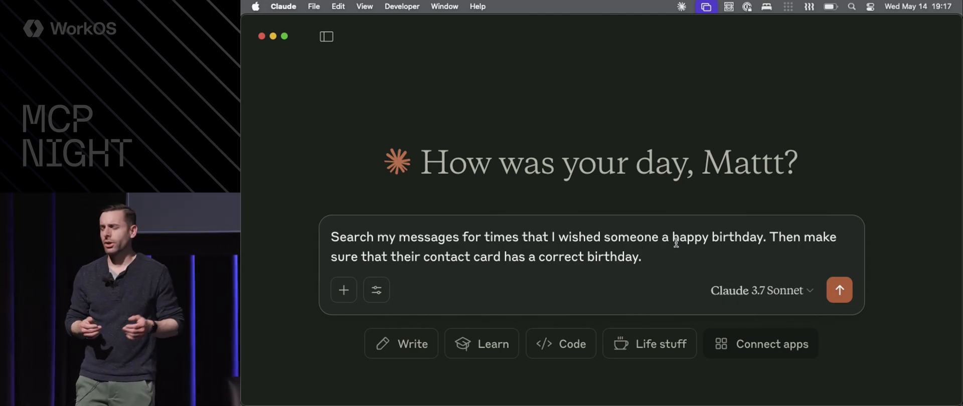
click(839, 290)
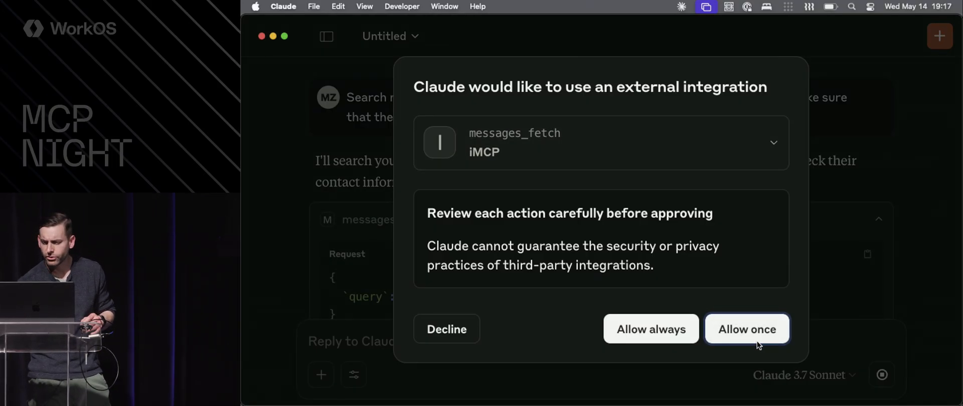
click(746, 329)
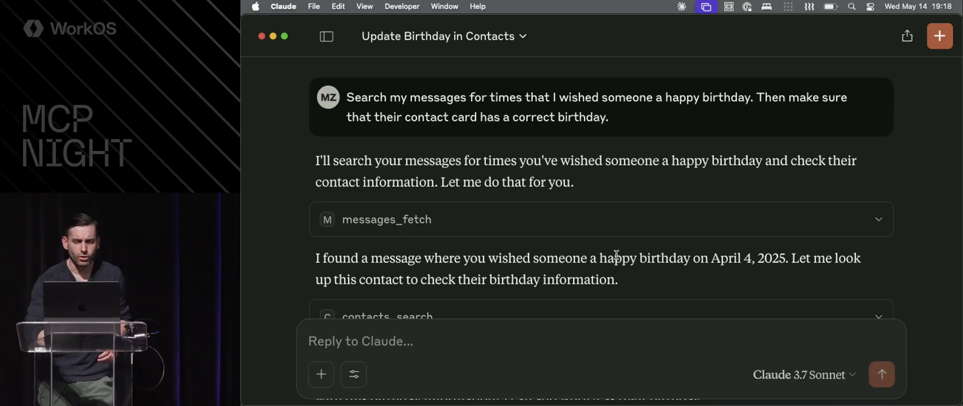
Step: Review the fetched messages and contact result, then draft the reply "Yeah!"
scroll(down, 3)
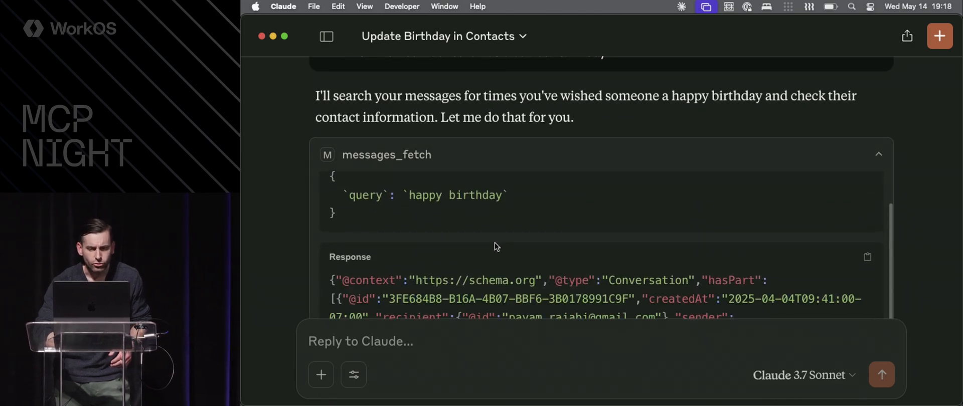
scroll(down, 3)
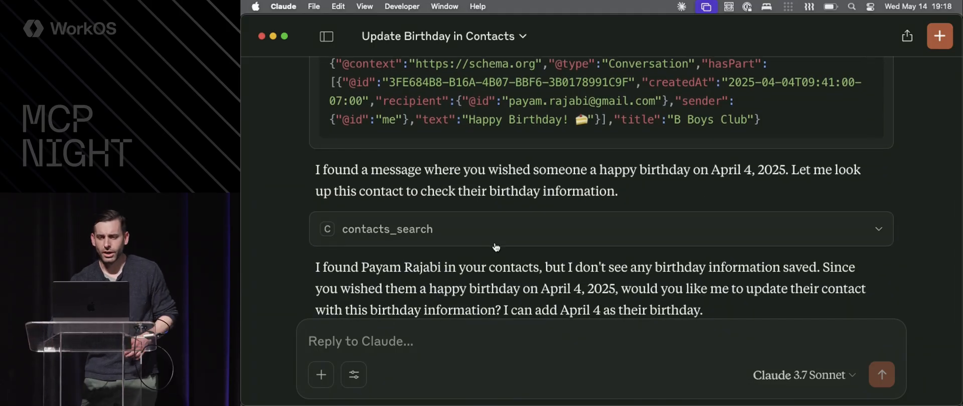
scroll(down, 3)
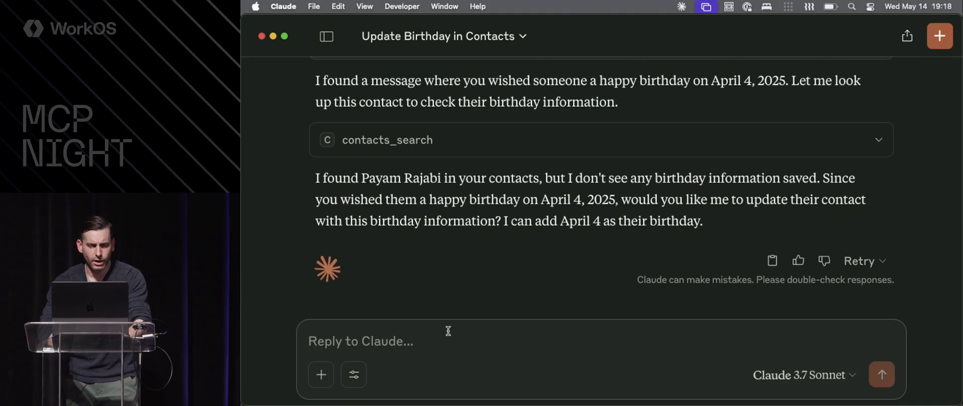
text(Yeah!)
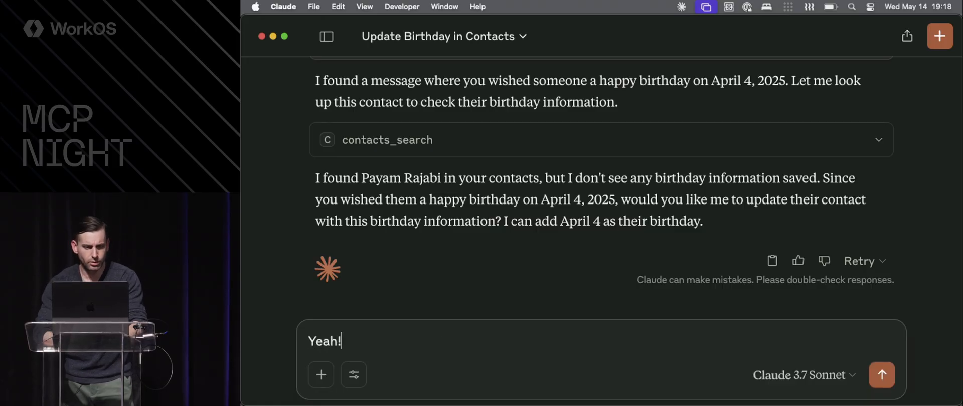
Step: Send the reply and allow contacts_update once so April 4 is saved as the birthday
click(881, 376)
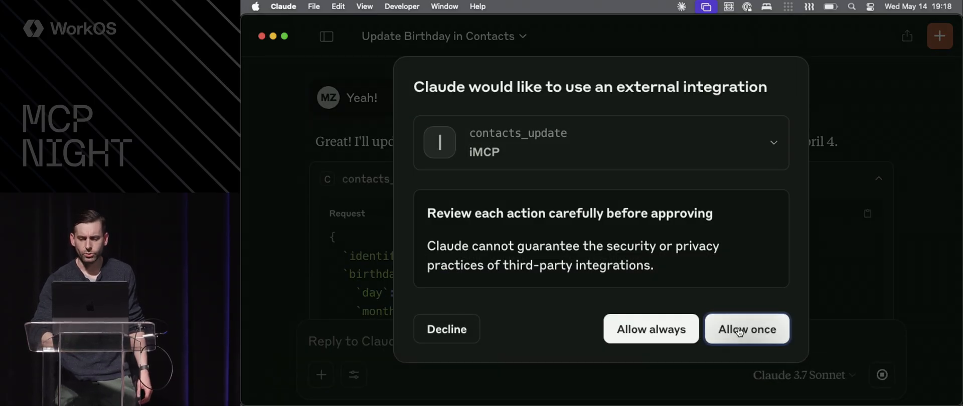
click(747, 329)
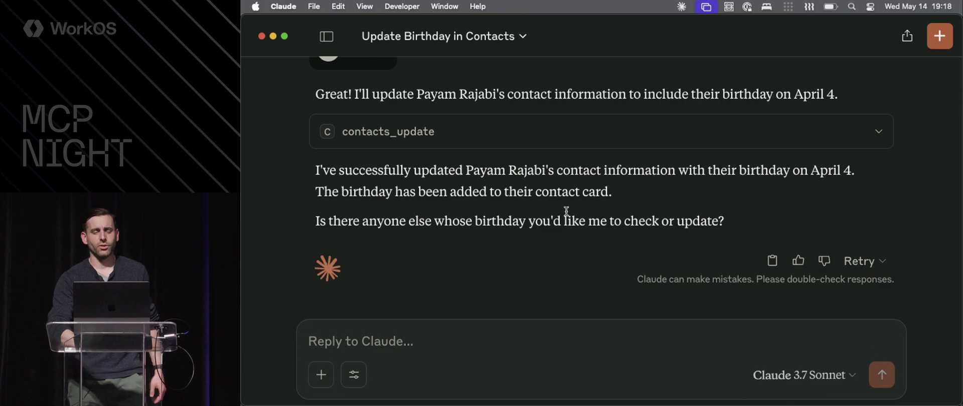
mouse_move(508, 179)
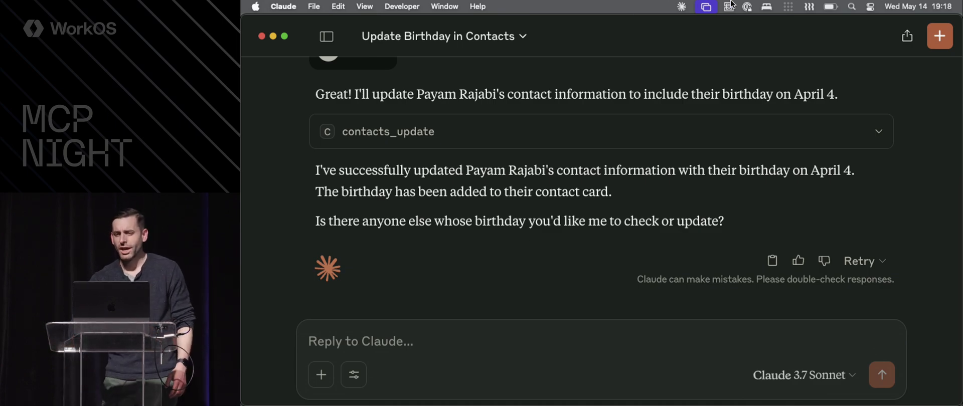
Step: Reopen iMCP's service list, then search the launcher for "imco."
click(729, 6)
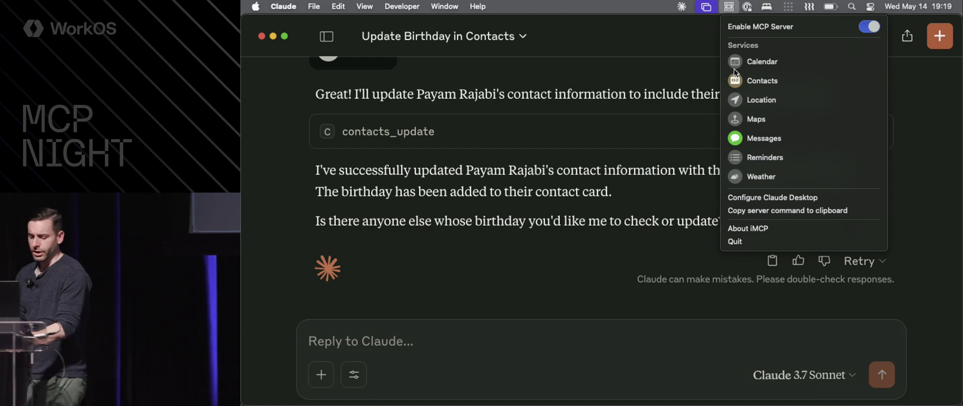
text(imco.)
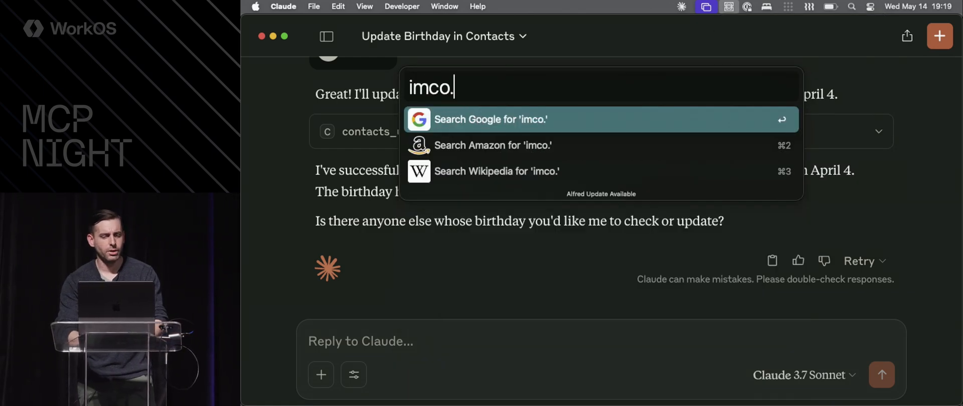